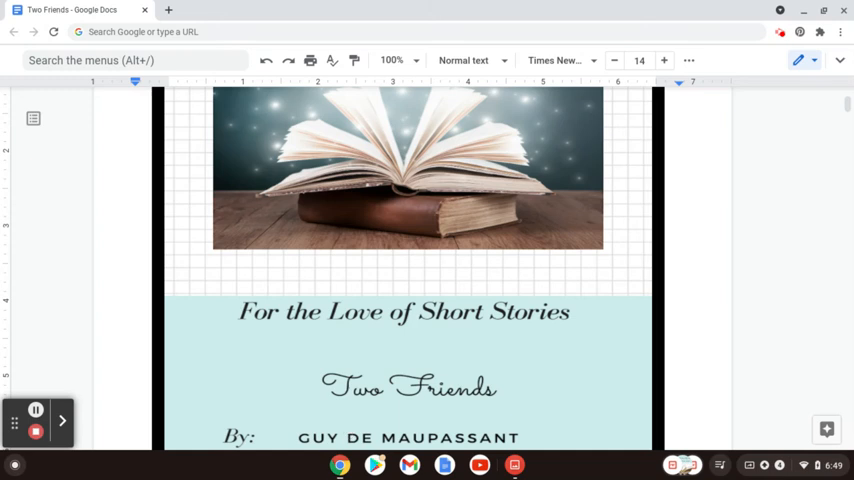
mouse_move(604, 368)
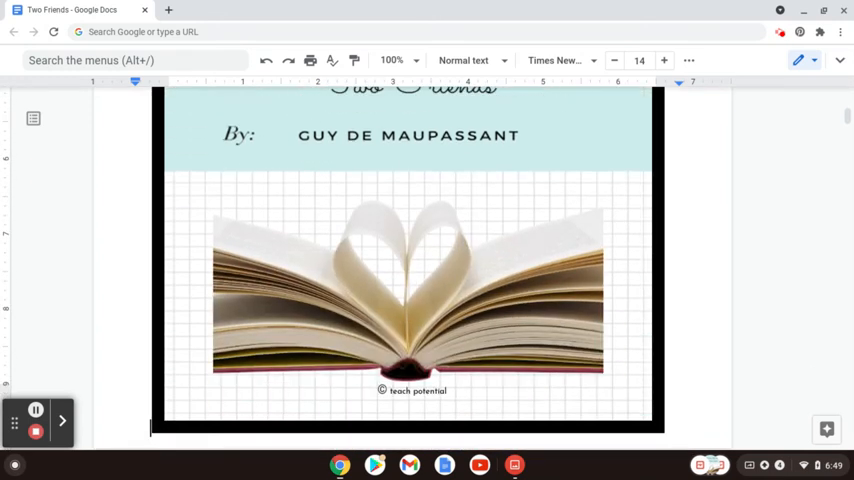
- Scroll past the cover images to the worksheet header, vocabulary and story opening
scroll("down", 3)
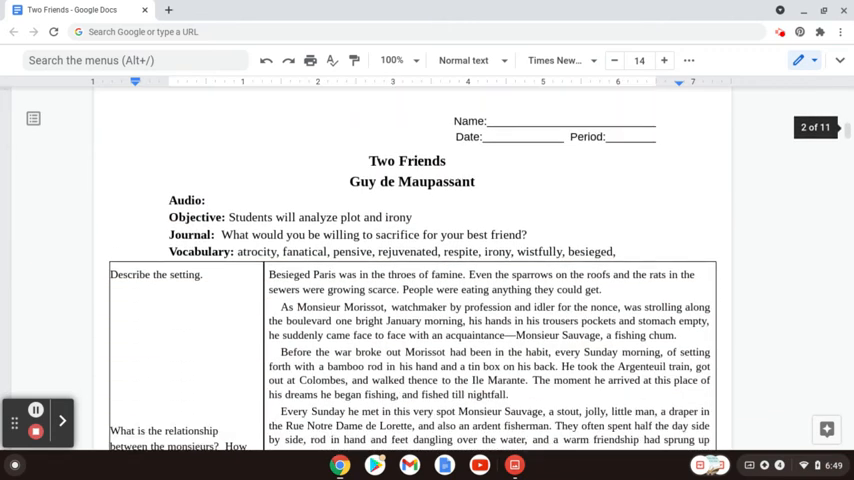
- Scroll down the story to the Sunday fishing passage beside the monsieurs' relationship question
scroll("down", 3)
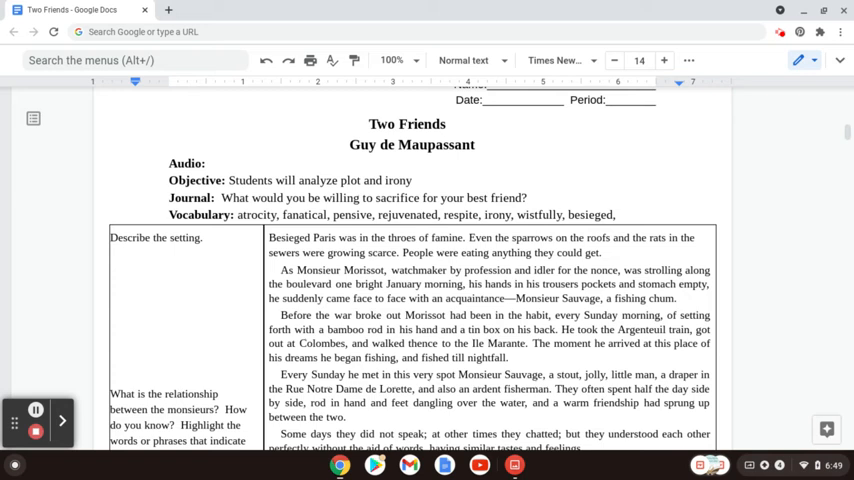
scroll("down", 3)
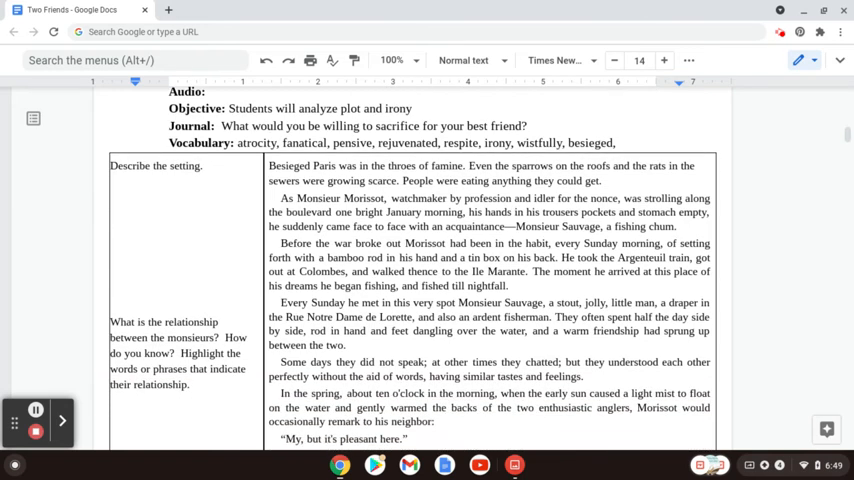
scroll("down", 3)
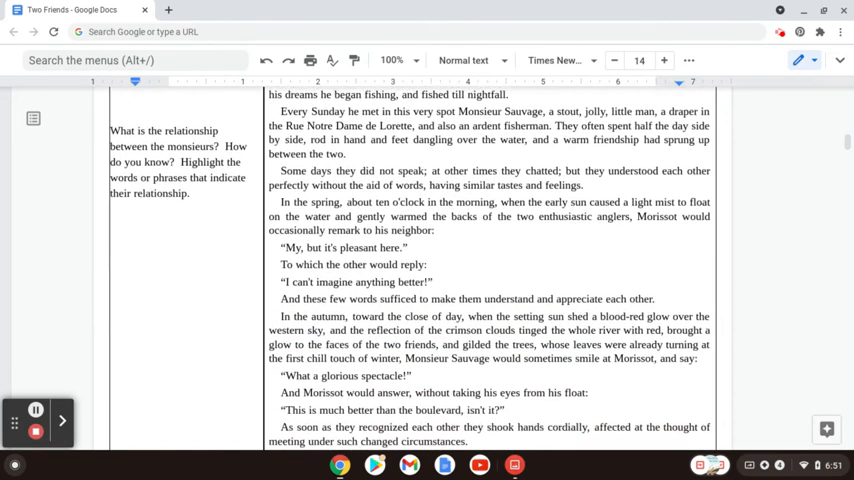
- Scroll to the page footer where the story ends with the remark about the fine weather
scroll("down", 3)
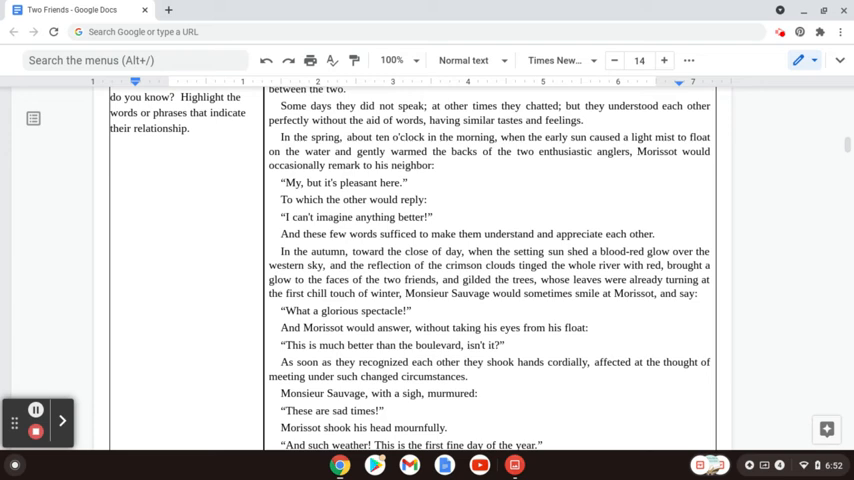
scroll("down", 3)
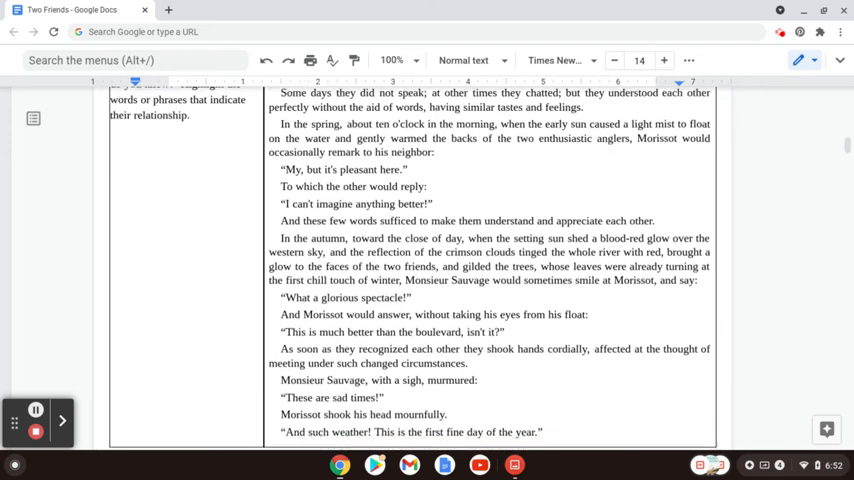
scroll("down", 3)
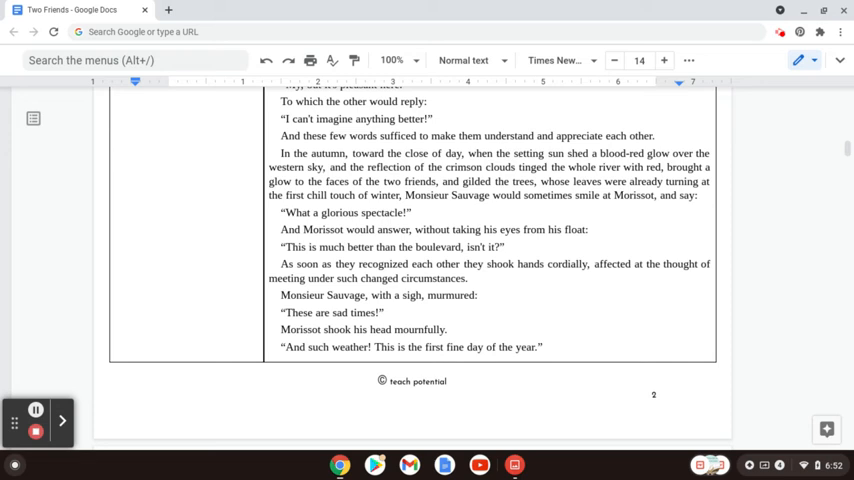
- Scroll past the colonel question to Morissot's 'what if we meet the Prussians' and the next Name/Date/Period page
scroll("down", 3)
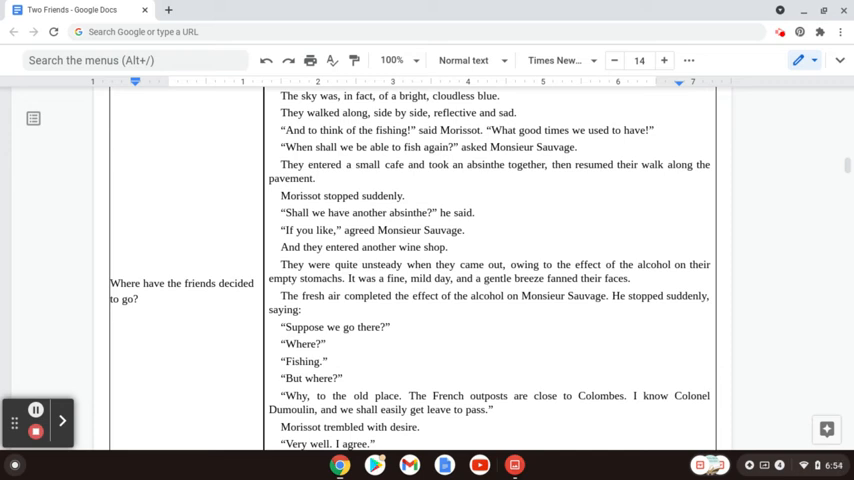
scroll("down", 3)
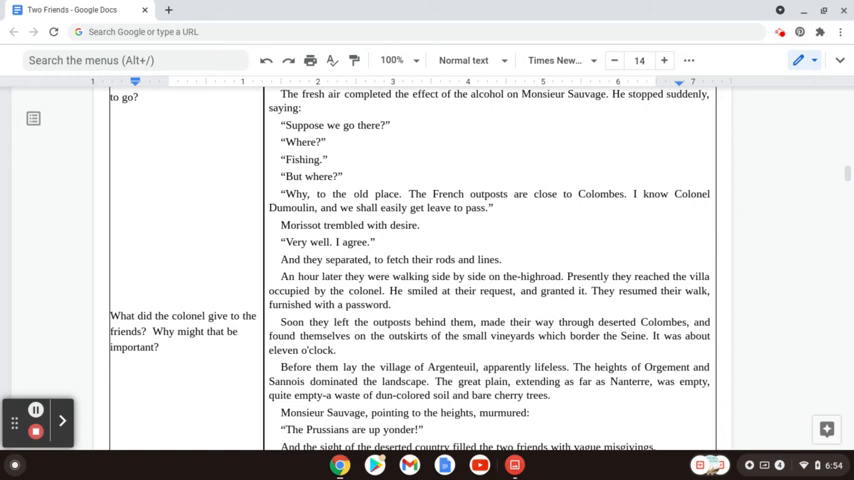
scroll("down", 3)
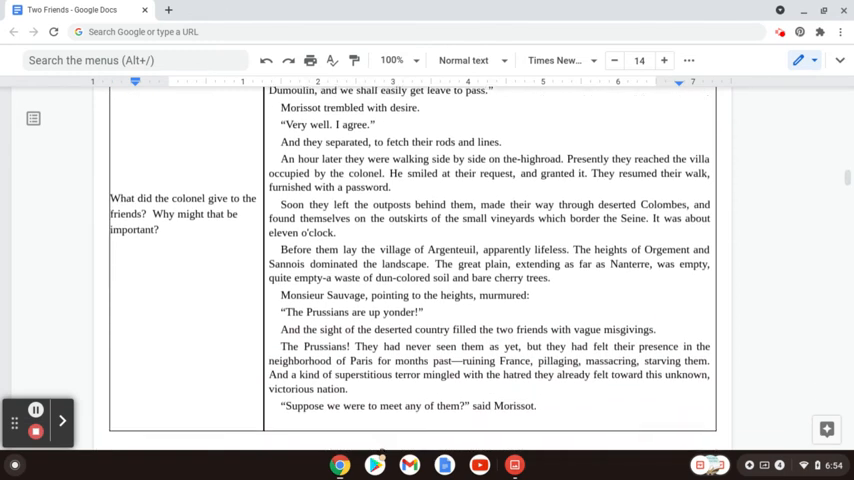
scroll("down", 3)
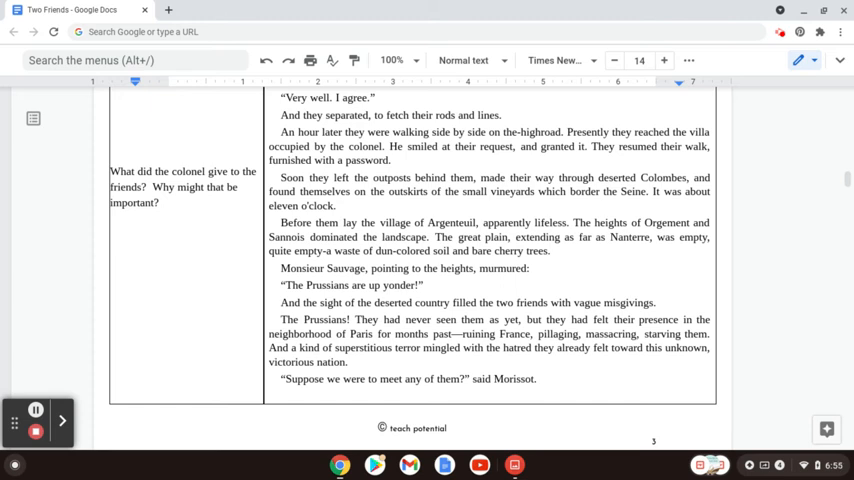
scroll("down", 3)
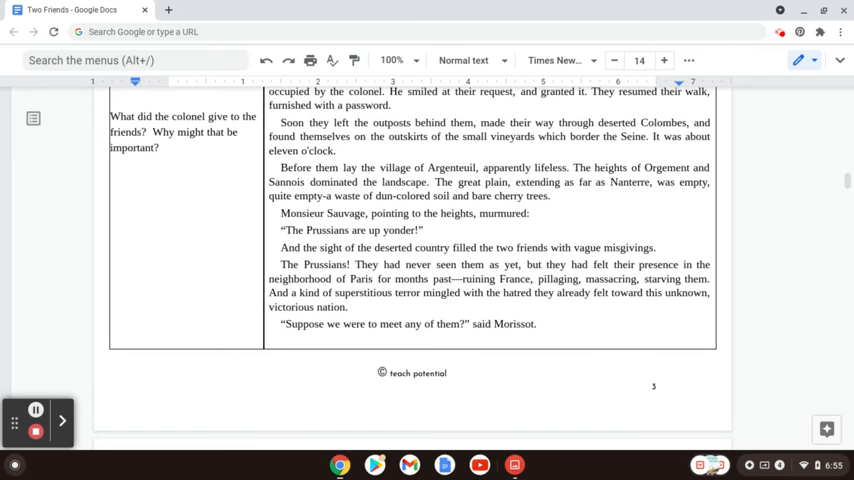
scroll("down", 3)
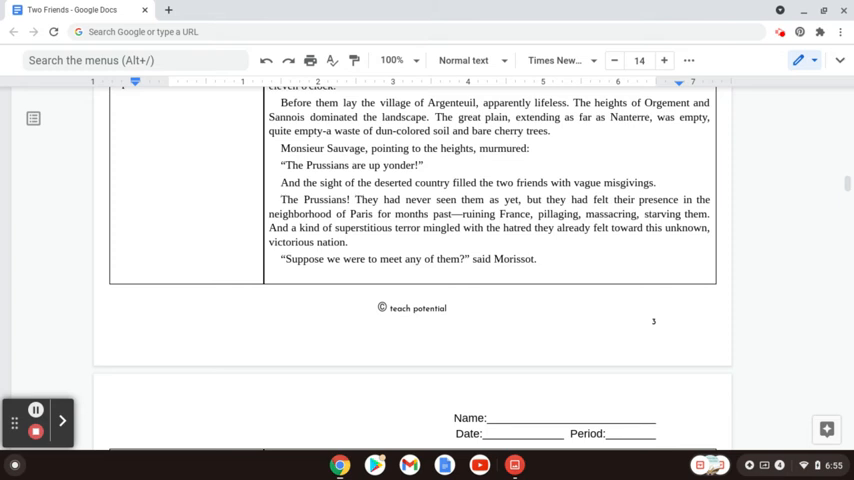
- Scroll through the fishing-opinions question to the row asking what caused the rumbling under their feet
scroll("down", 3)
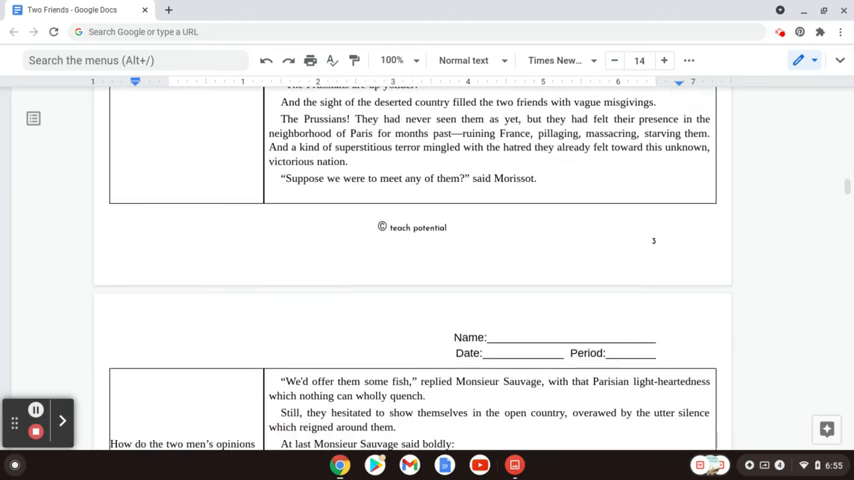
scroll("down", 3)
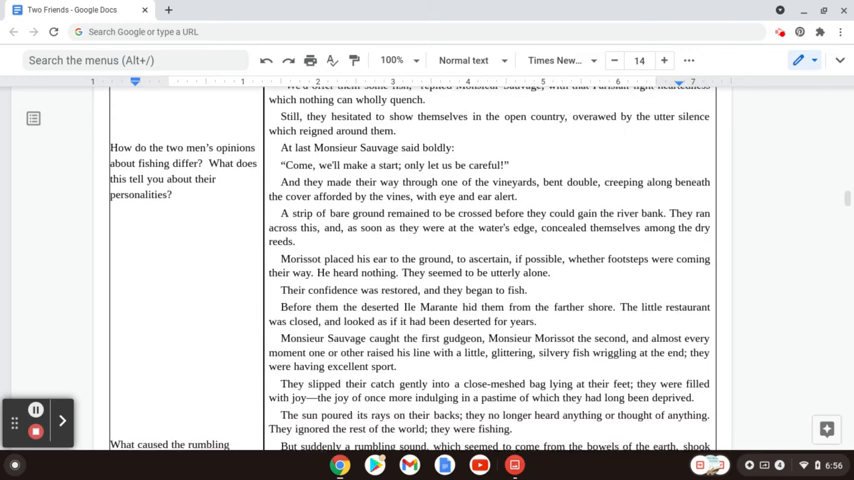
scroll("down", 3)
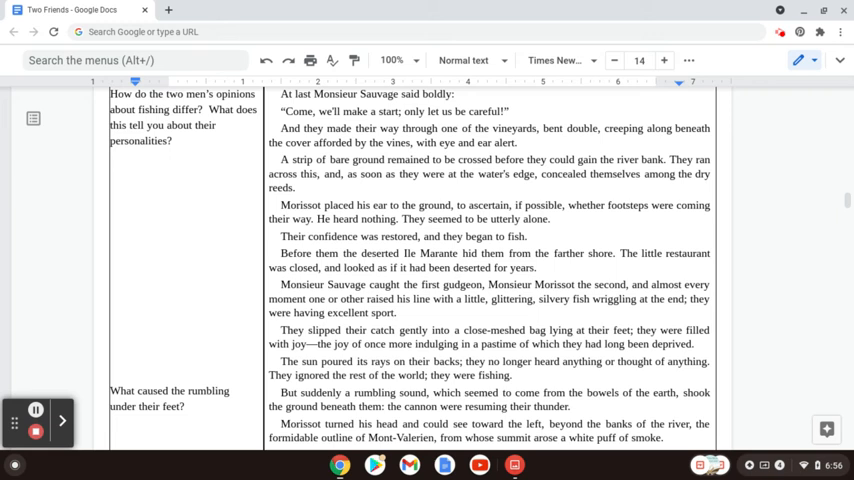
scroll("down", 3)
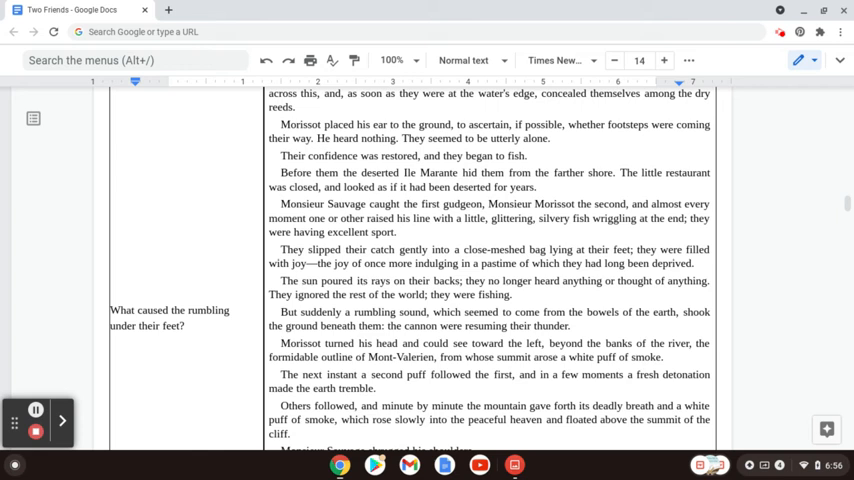
- Scroll to the cannon-smoke paragraphs where Sauvage shrugs 'They are at it again.'
scroll("down", 3)
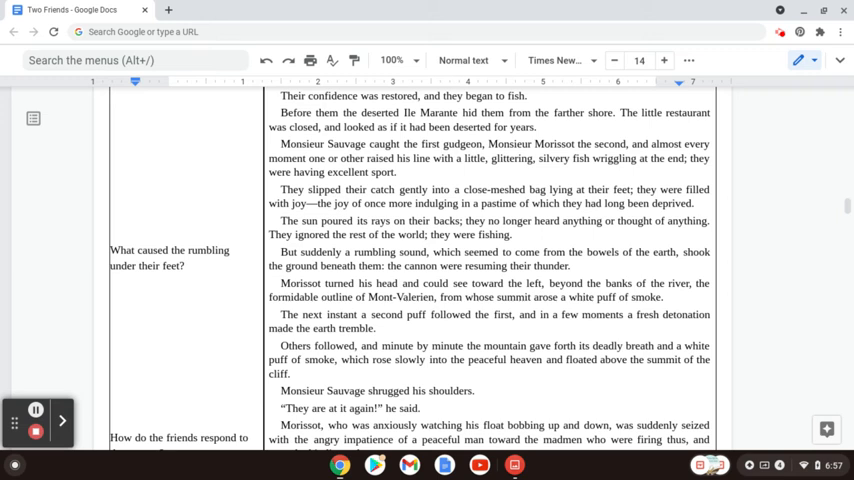
- Scroll past the page break to the next page opening with the Republic not declaring war
scroll("down", 3)
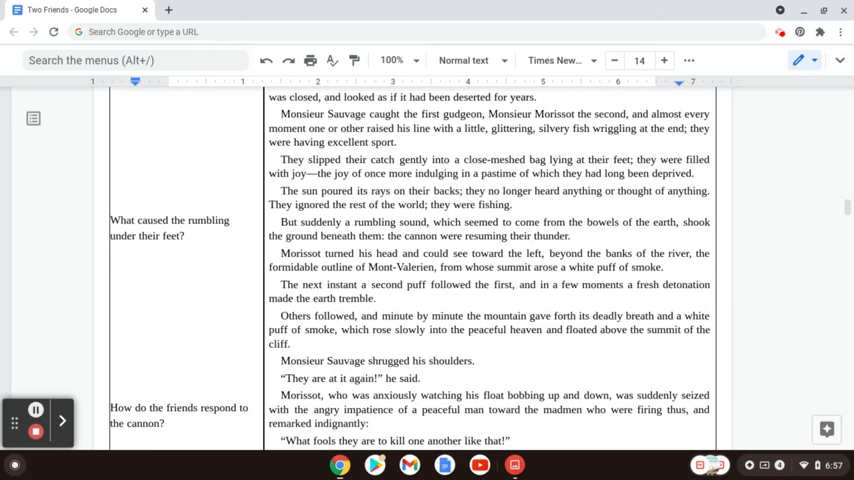
scroll("down", 3)
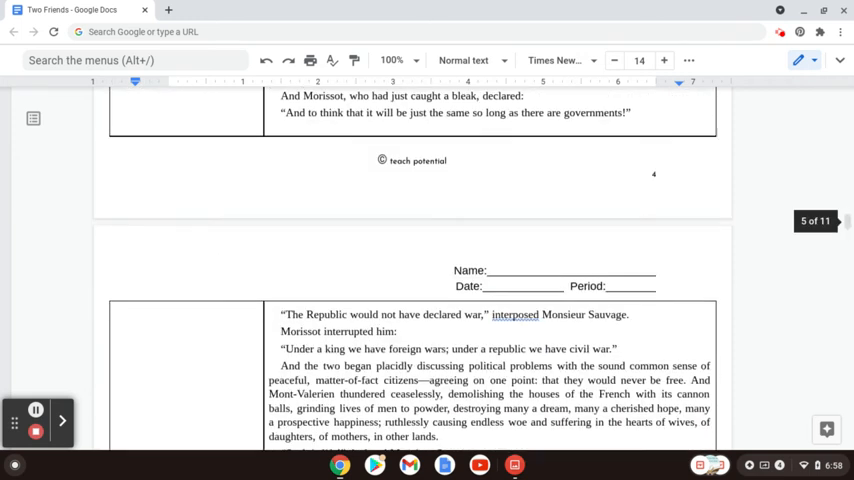
- Scroll to the friends laughing about death and being seized by German soldiers, beside the irony question
scroll("down", 3)
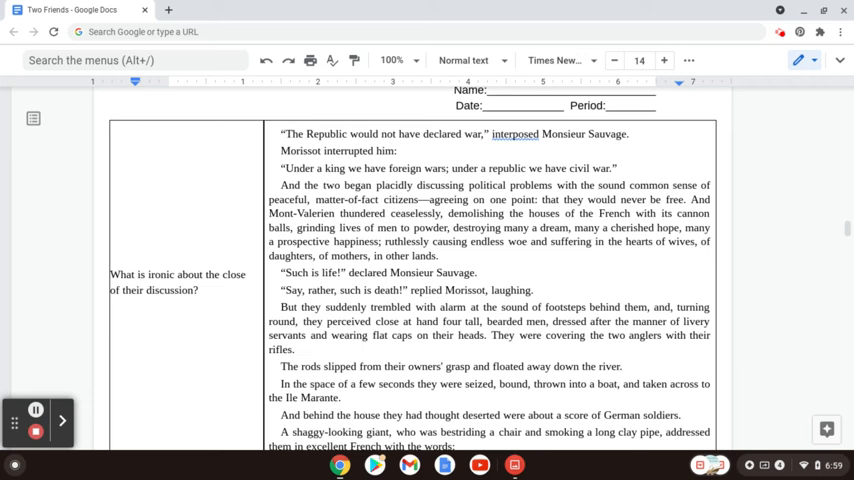
- Scroll to the Prussian officer demanding the password and threatening to drown the friends
scroll("down", 3)
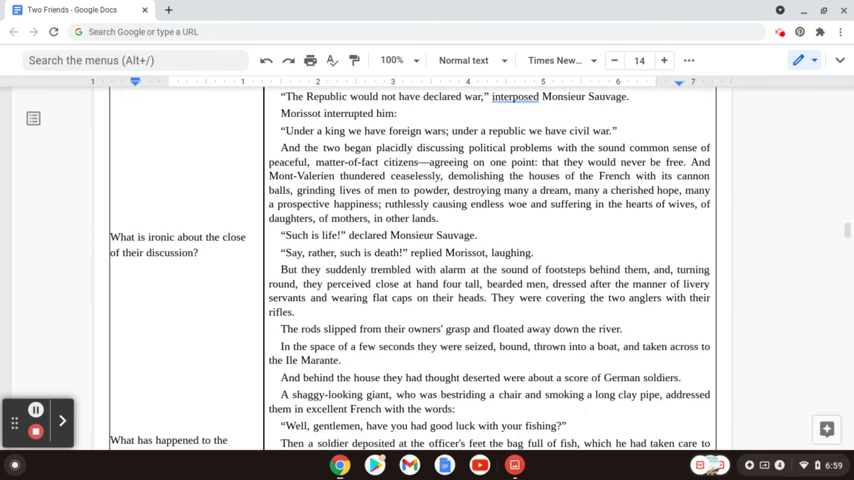
scroll("down", 3)
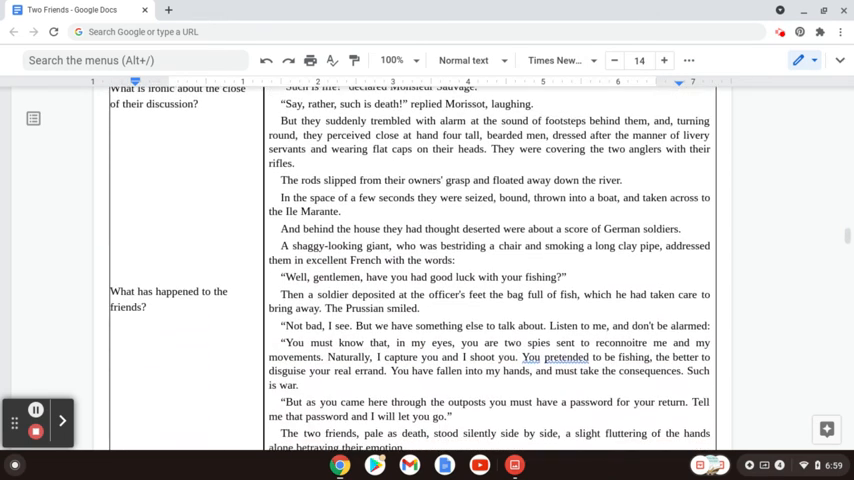
scroll("down", 3)
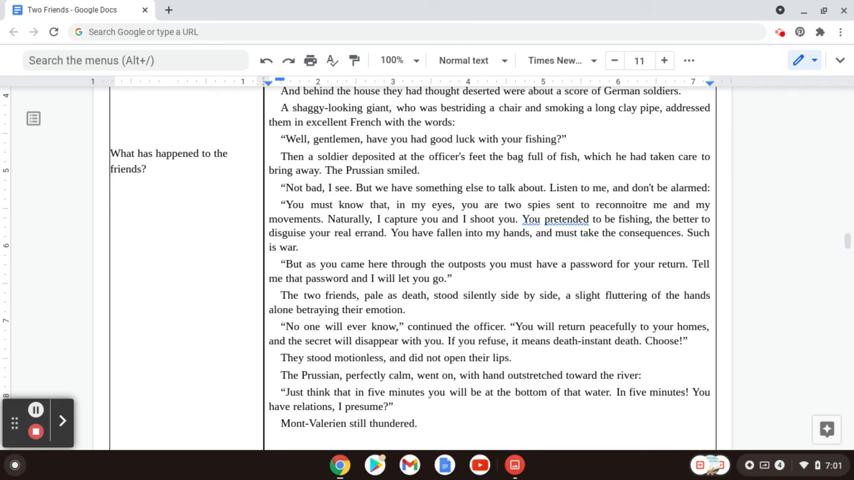
- Scroll to the next page asking what can be inferred about the soldiers, with both friends refusing the password
scroll("down", 3)
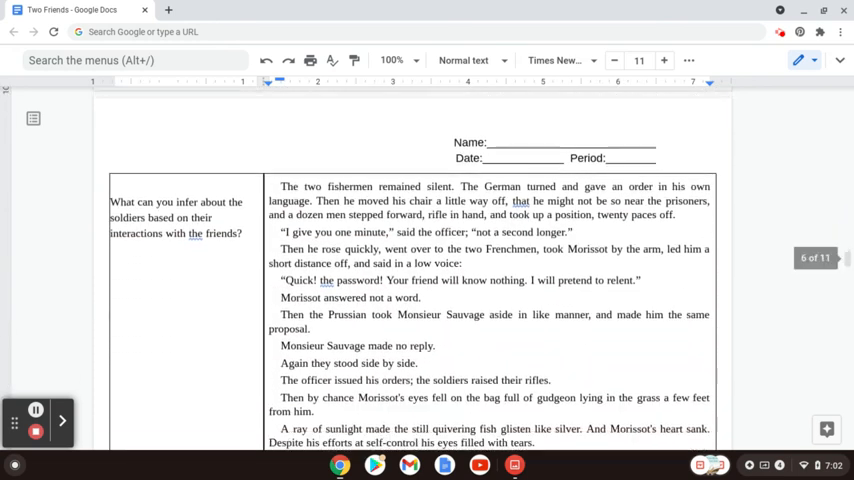
- Scroll to the farewells and firing-squad passage beside 'Why wouldn't they give the password?'
scroll("down", 3)
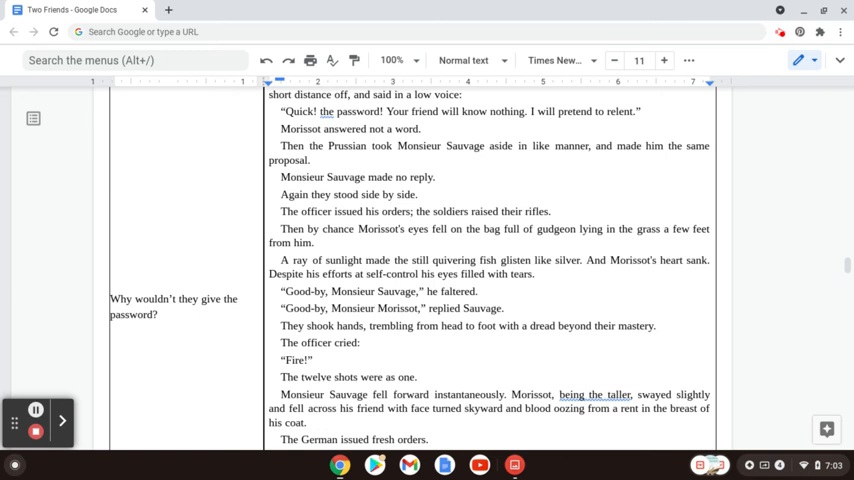
- Scroll to where the soldiers weight the bodies with stones and carry them to the river bank
scroll("down", 3)
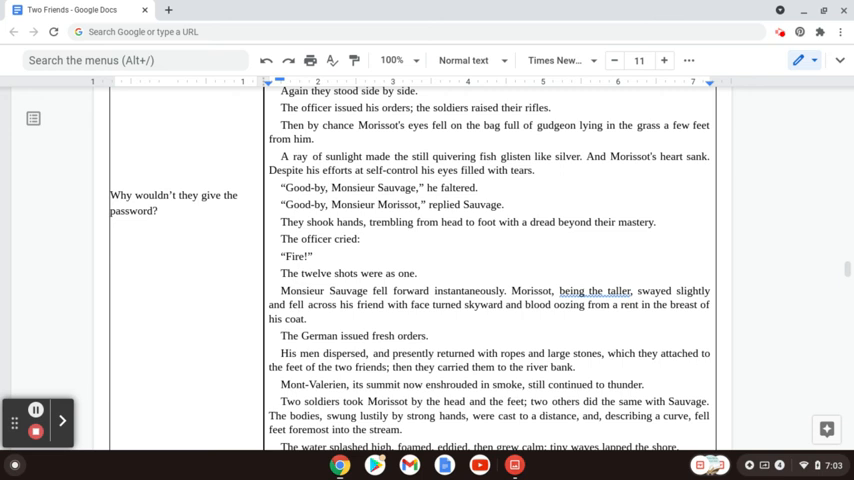
- Scroll past the officer frying the fish to the Essay Prompts heading and click in the margin
scroll("down", 3)
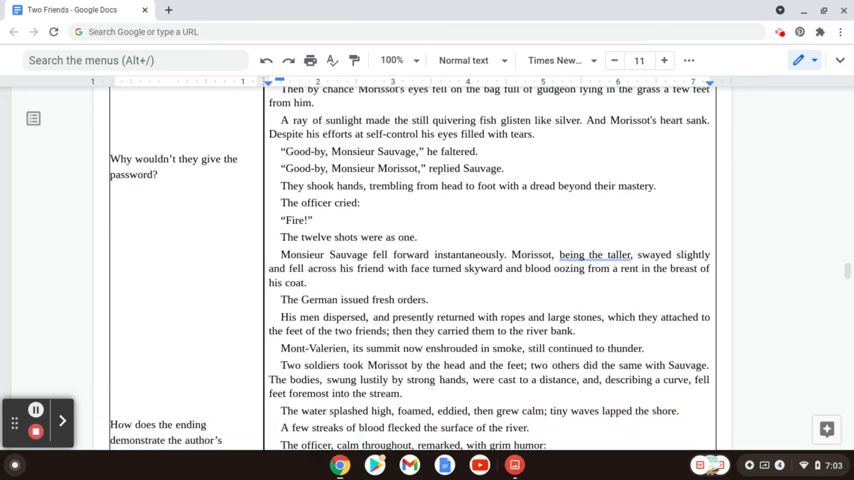
scroll("down", 3)
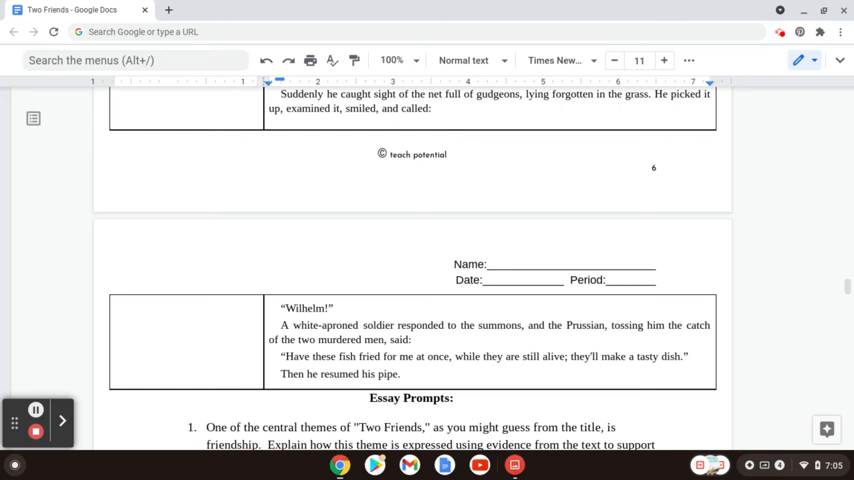
left_click(36, 410)
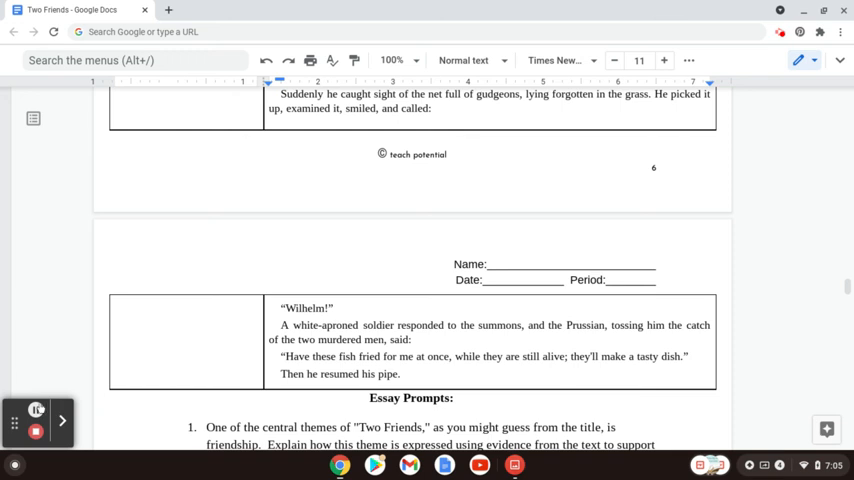